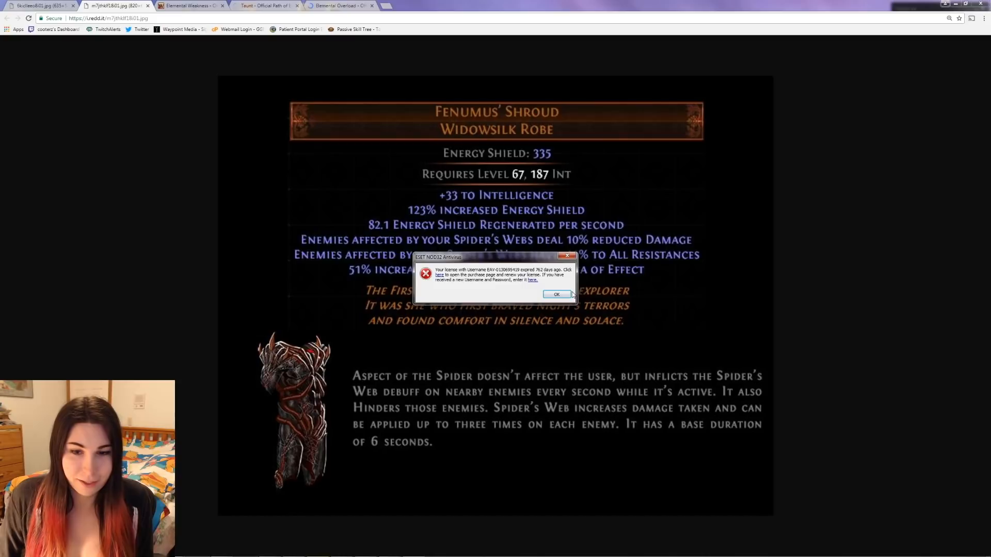
- Dismiss the ESET license expiry warning and switch to the Elemental Weakness wiki page
click(555, 294)
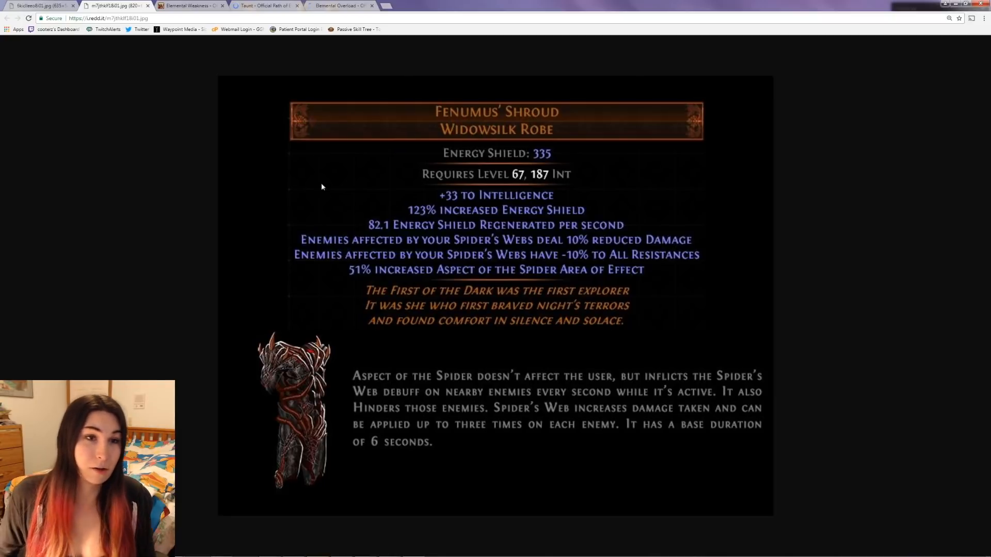
click(190, 6)
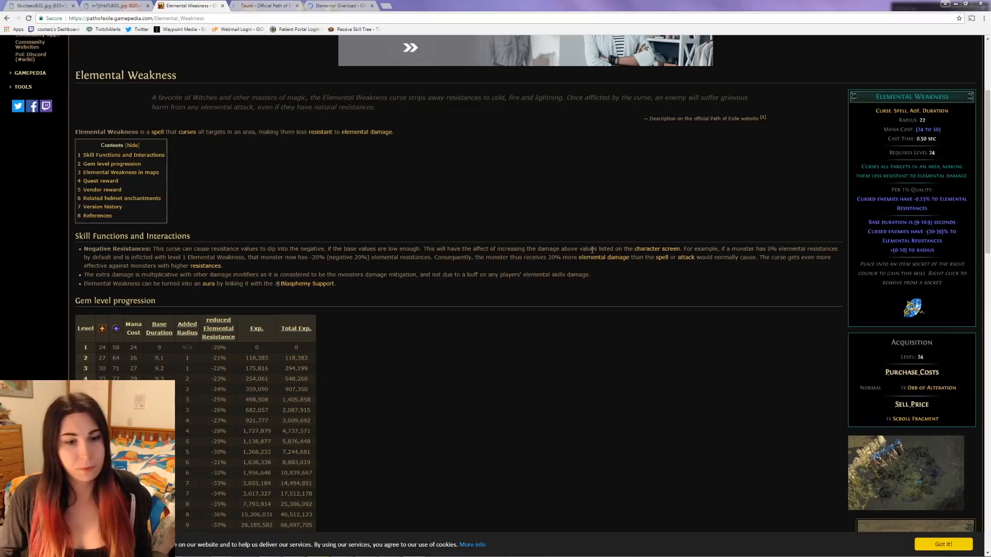
mouse_move(300, 334)
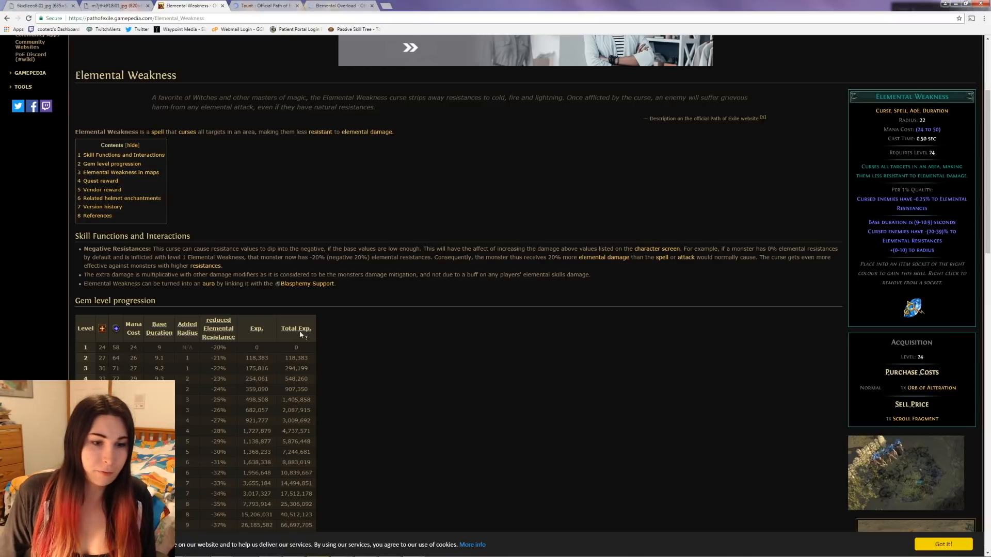
- Review the Elemental Weakness gem level progression, then return to the Fenumus' Shroud image
scroll(down, 3)
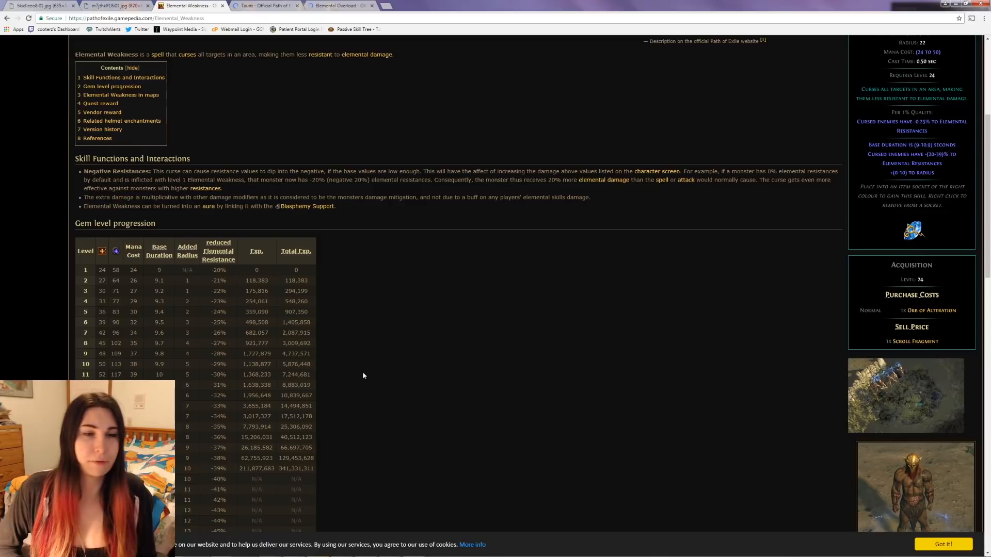
click(101, 5)
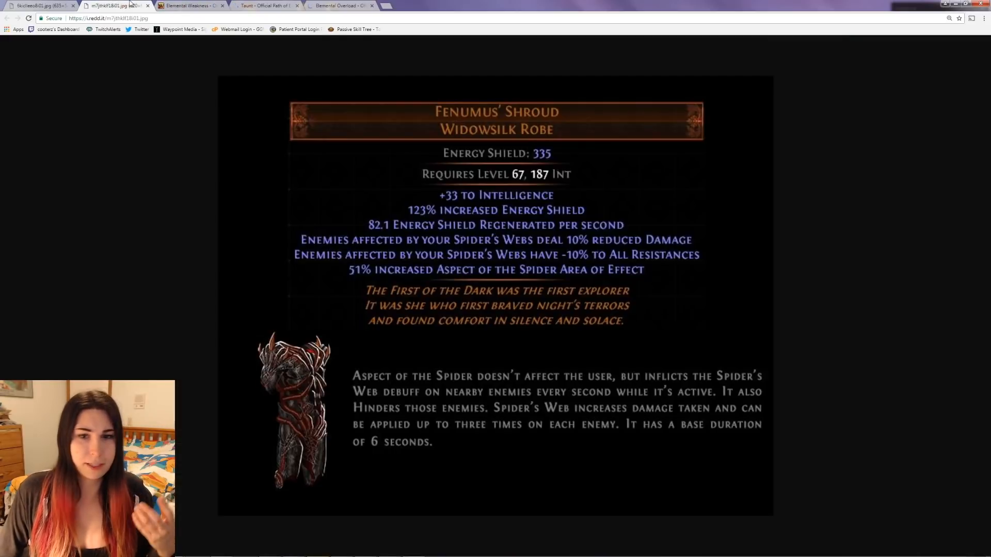